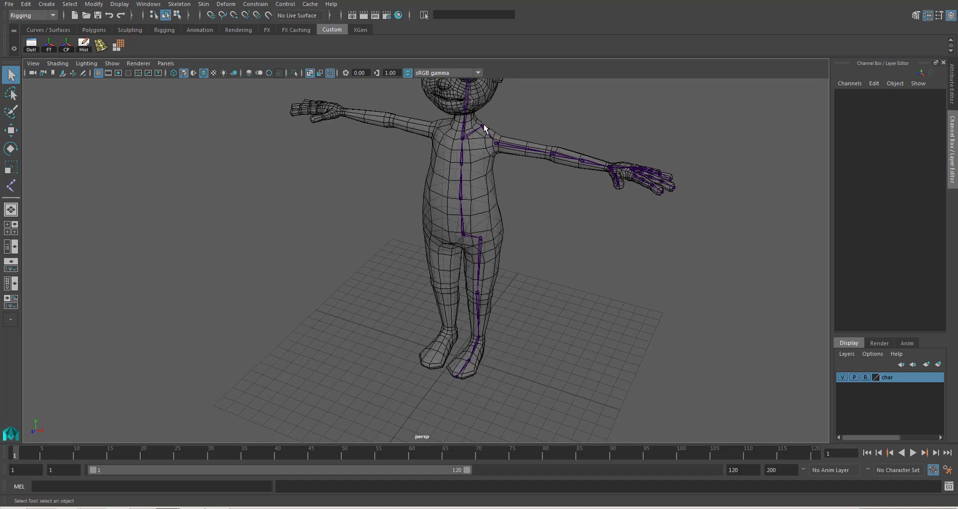
# Step: View the character from the front camera in wireframe to see the spine and leg joints
pyautogui.press('space')
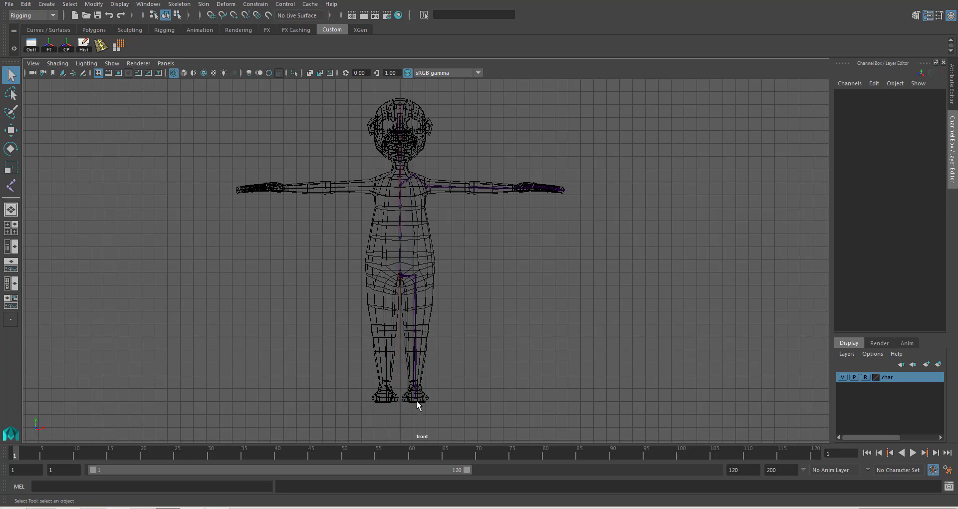
pyautogui.moveTo(414, 178)
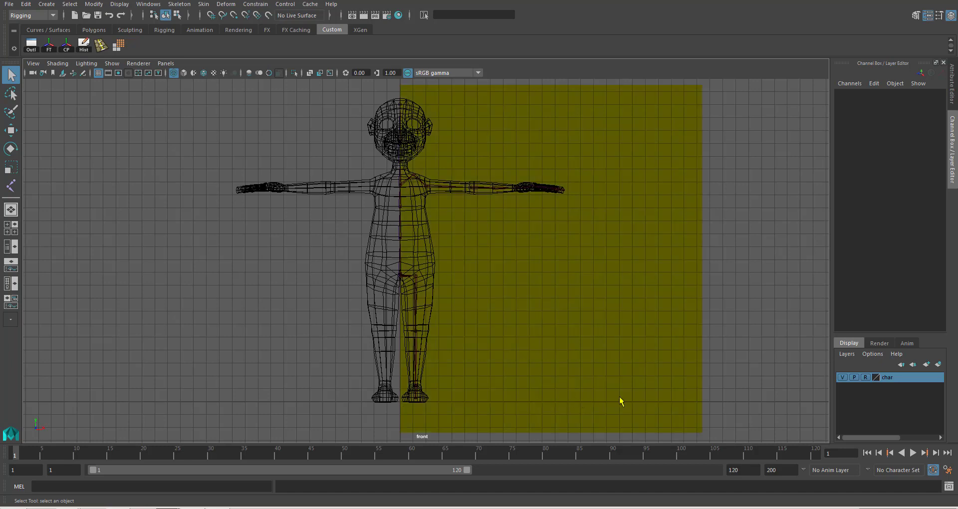
pyautogui.moveTo(440, 405)
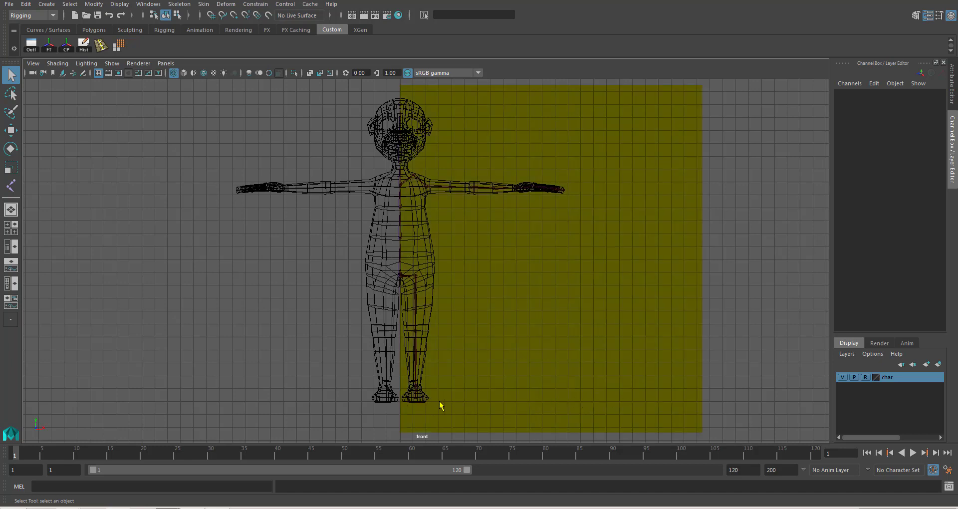
pyautogui.moveTo(666, 402)
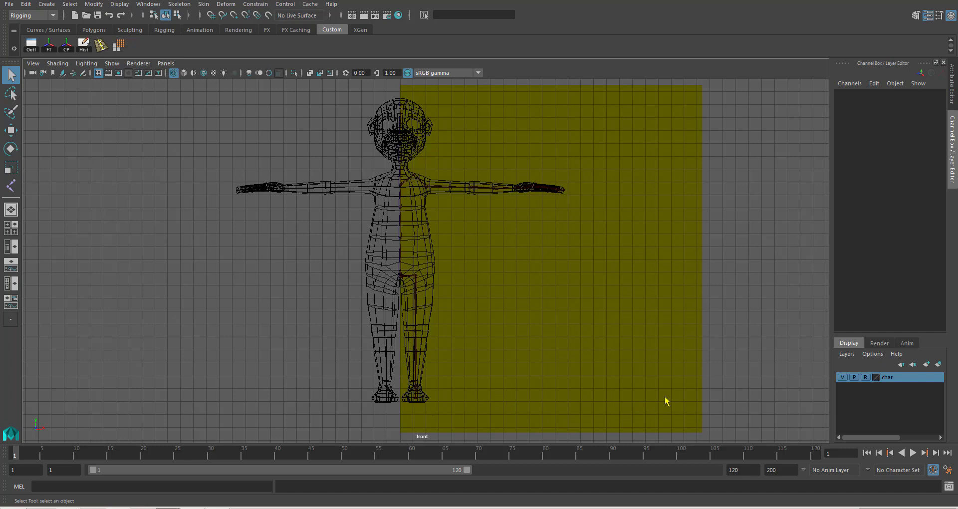
pyautogui.moveTo(172, 407)
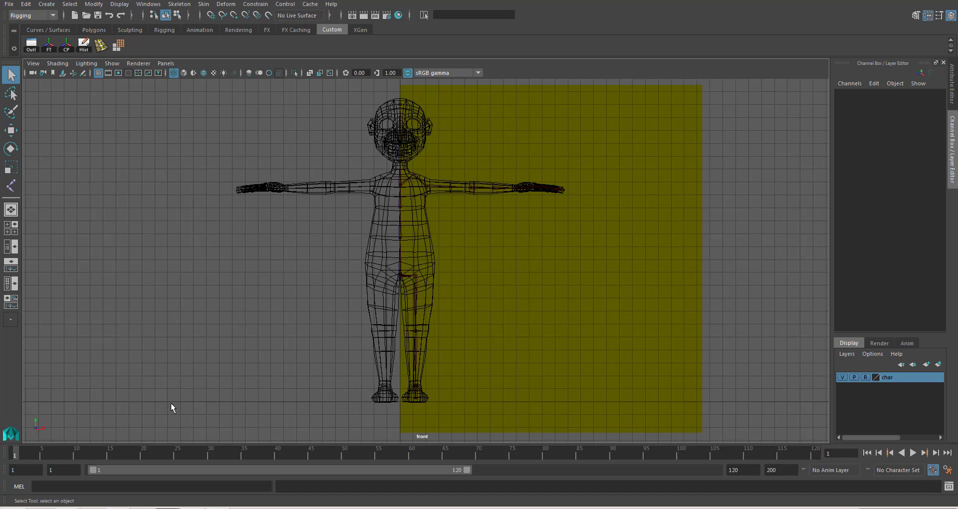
pyautogui.moveTo(543, 229)
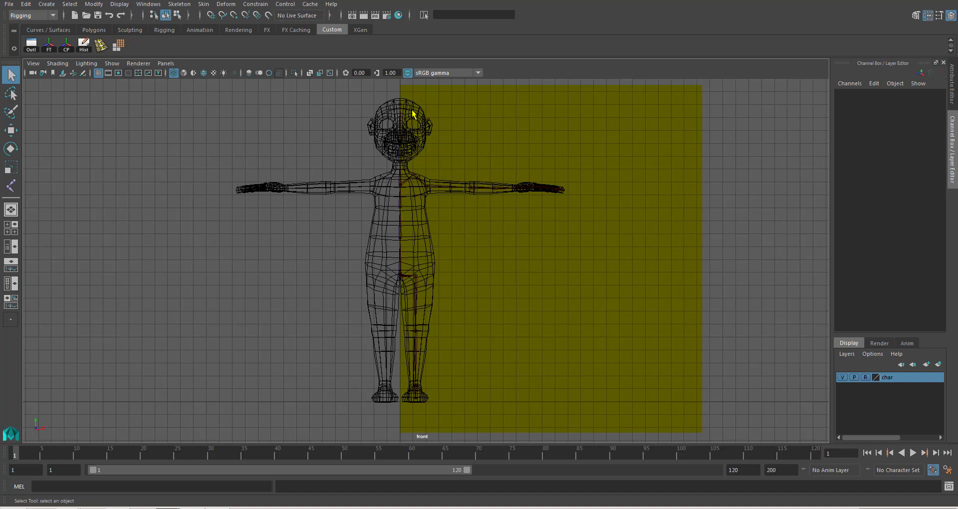
pyautogui.moveTo(268, 182)
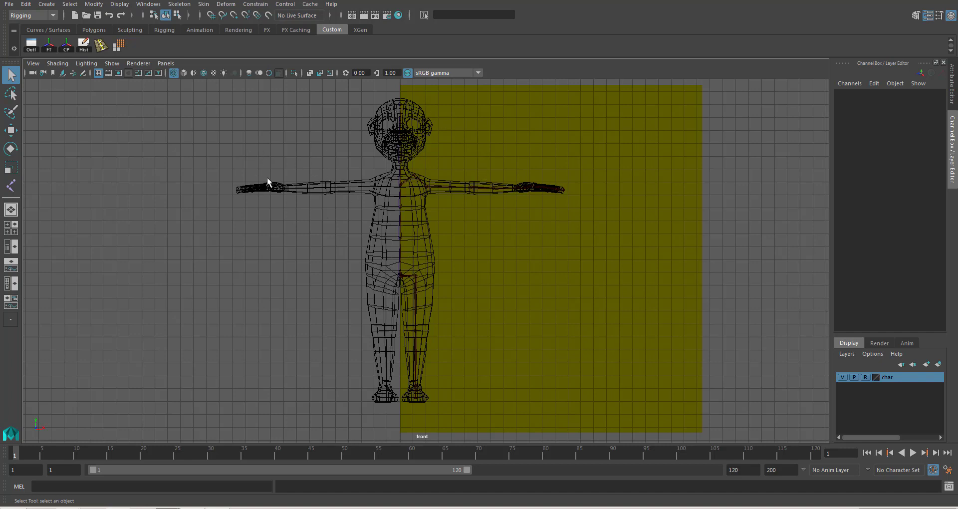
pyautogui.moveTo(424, 280)
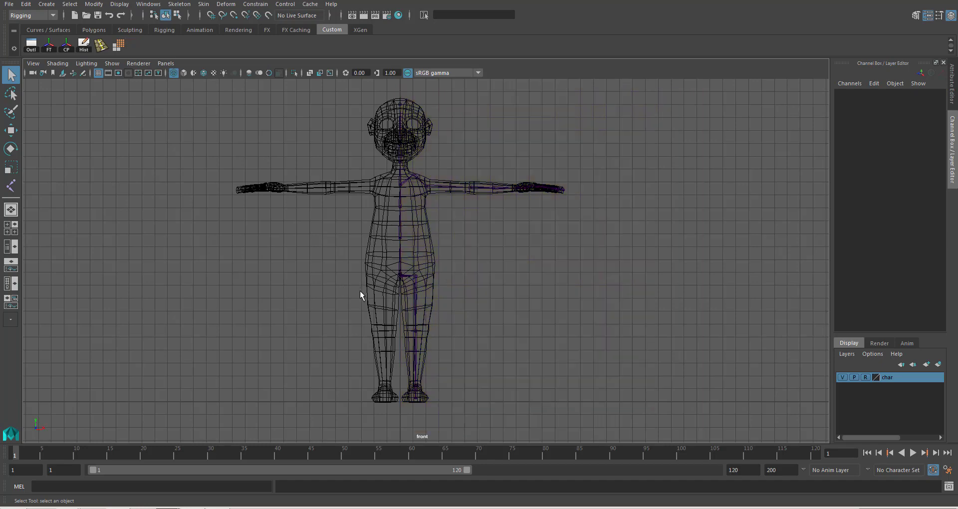
# Step: Switch through the four-view layout back to a maximized perspective view of the torso
pyautogui.press('space')
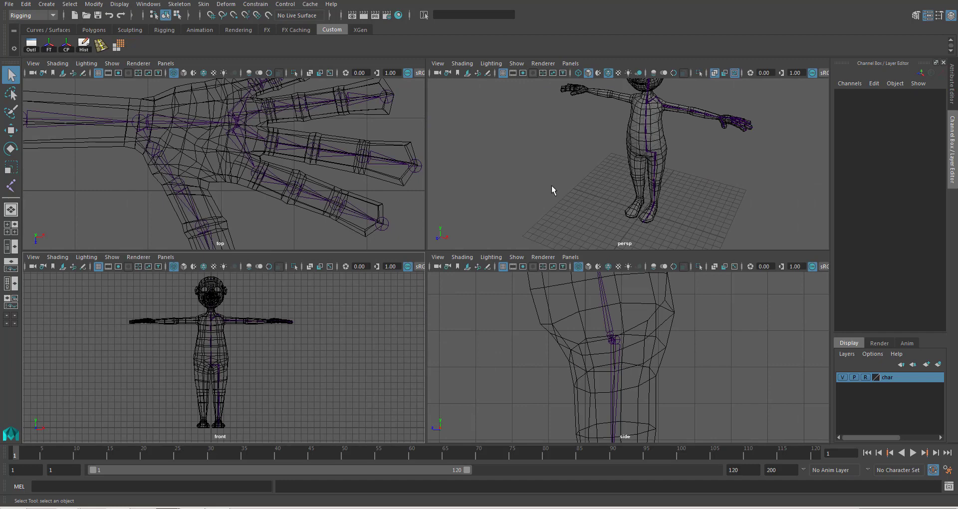
pyautogui.press('space')
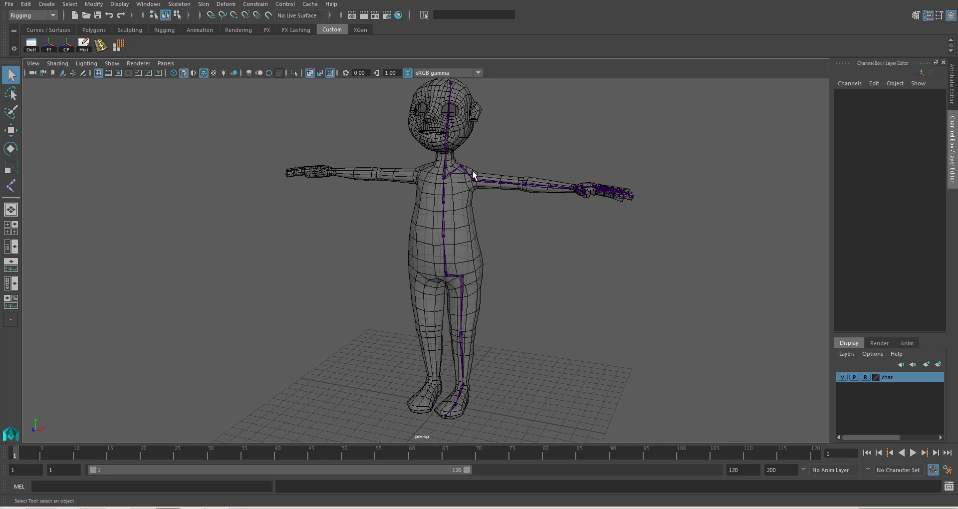
pyautogui.moveTo(420, 154)
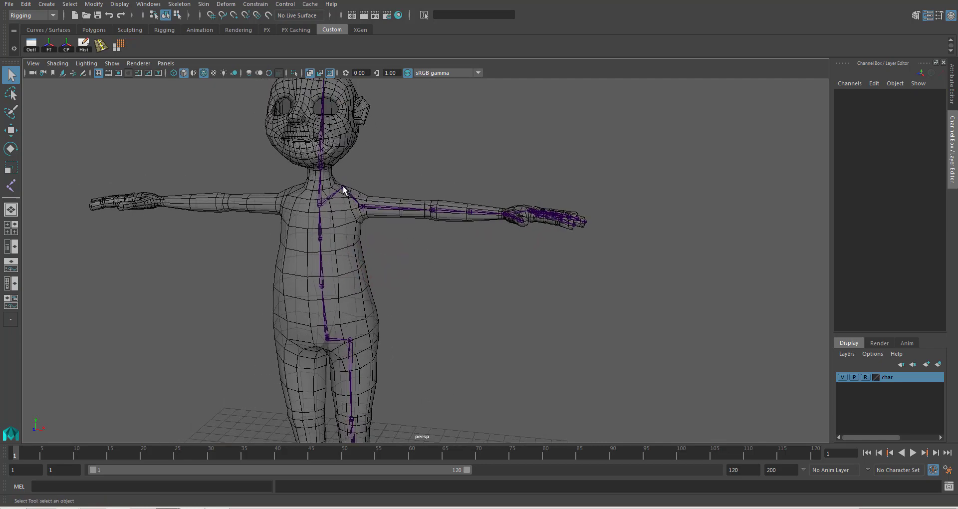
# Step: Select l_clavicle with its arm chain and bring up the Skeleton > Mirror Joints options
pyautogui.click(345, 187)
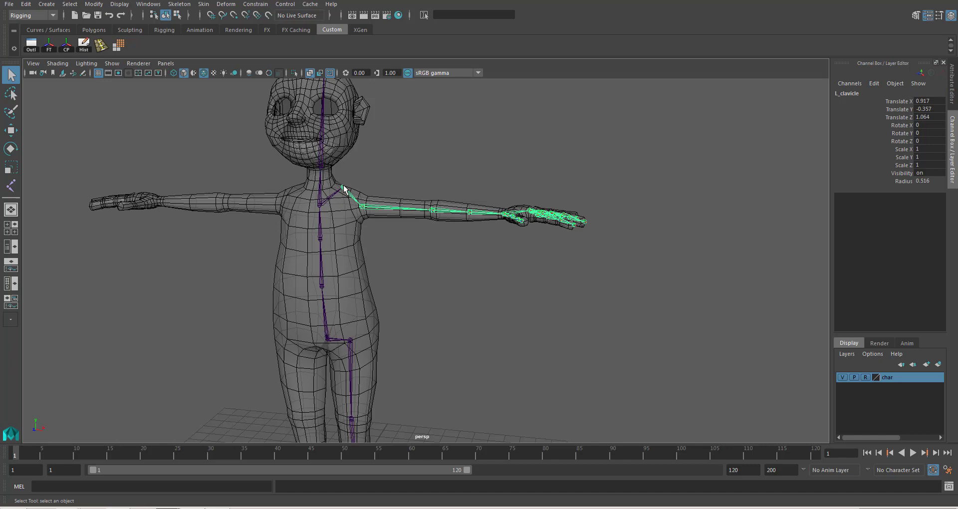
pyautogui.moveTo(347, 194)
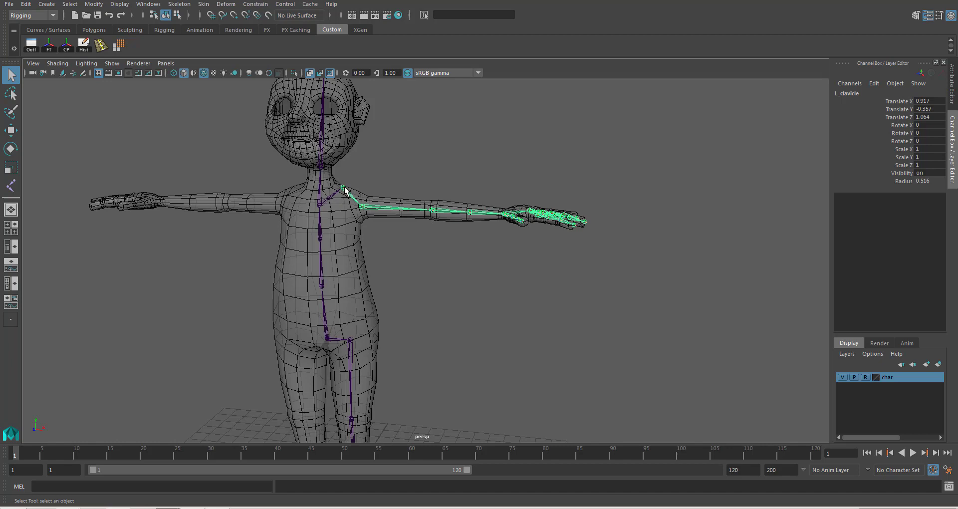
pyautogui.moveTo(346, 189)
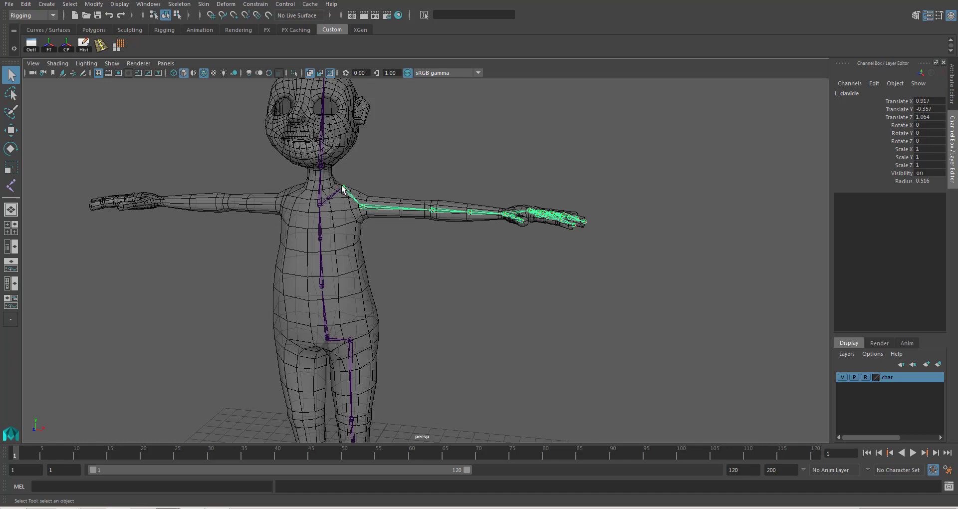
pyautogui.moveTo(451, 214)
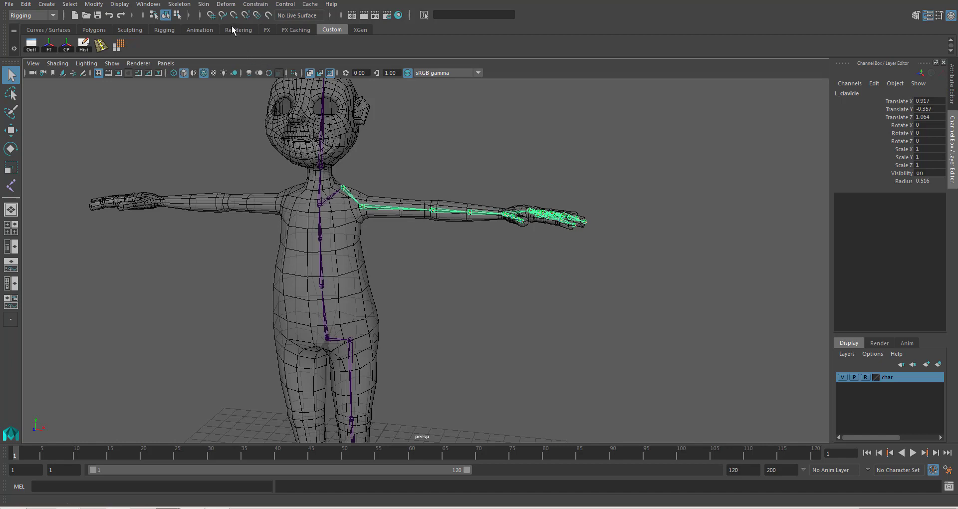
pyautogui.click(179, 4)
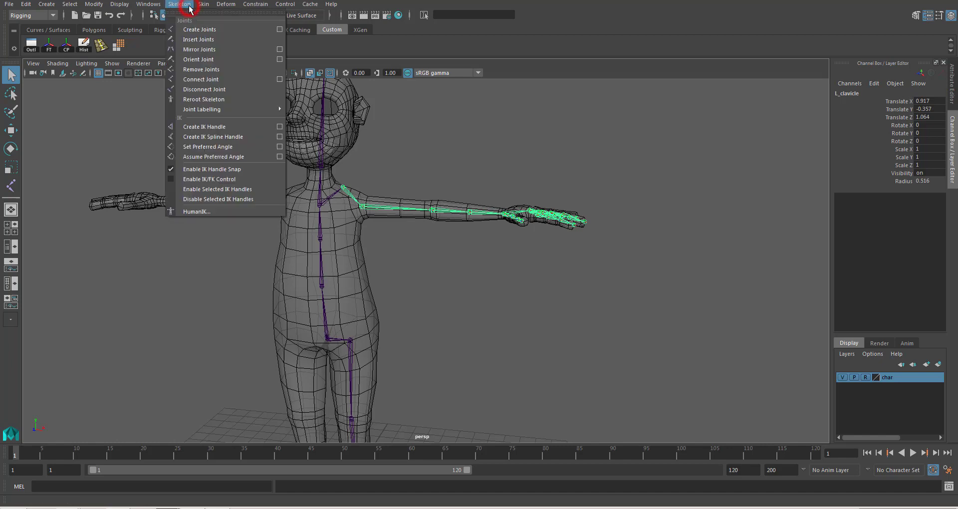
pyautogui.moveTo(227, 50)
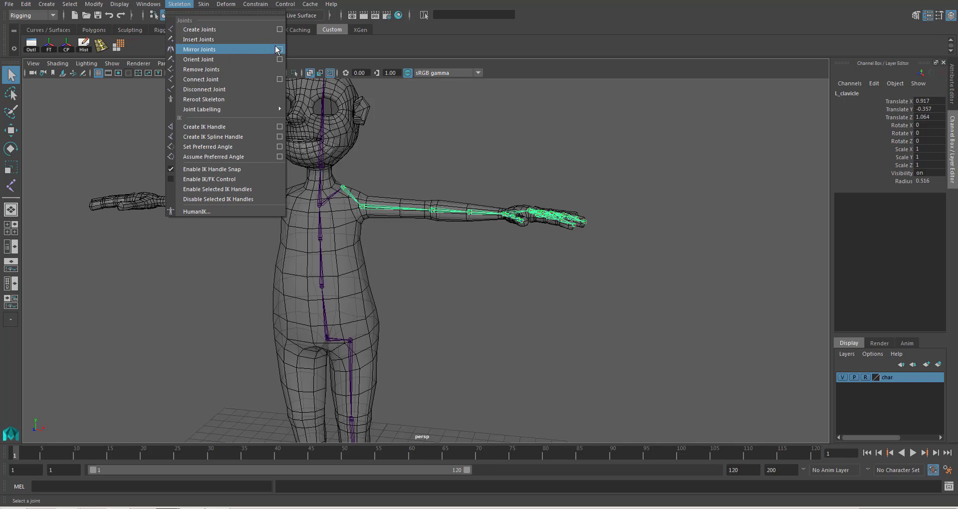
pyautogui.click(280, 50)
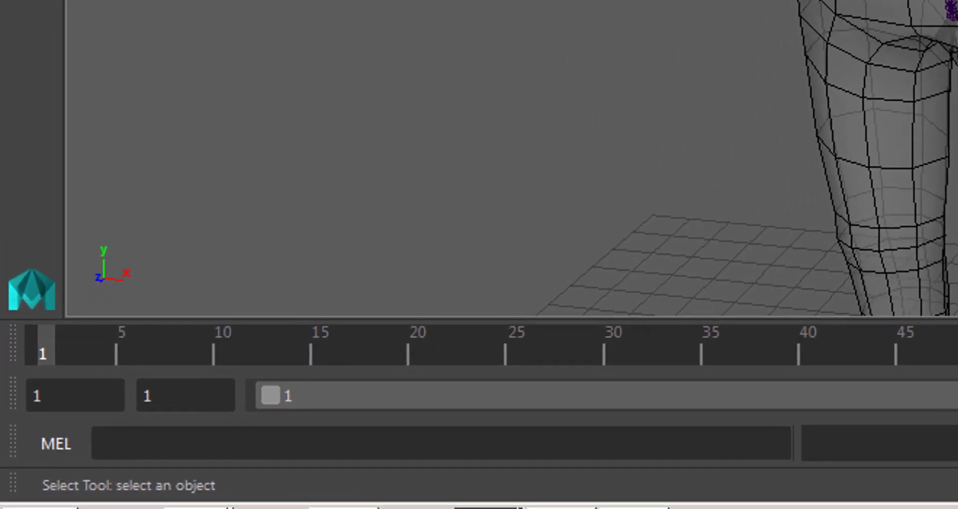
pyautogui.moveTo(110, 245)
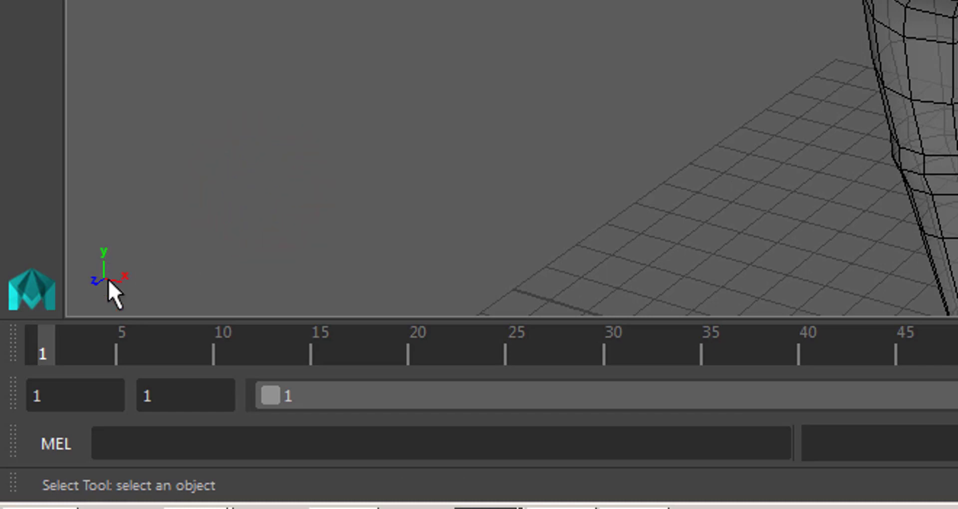
pyautogui.moveTo(141, 293)
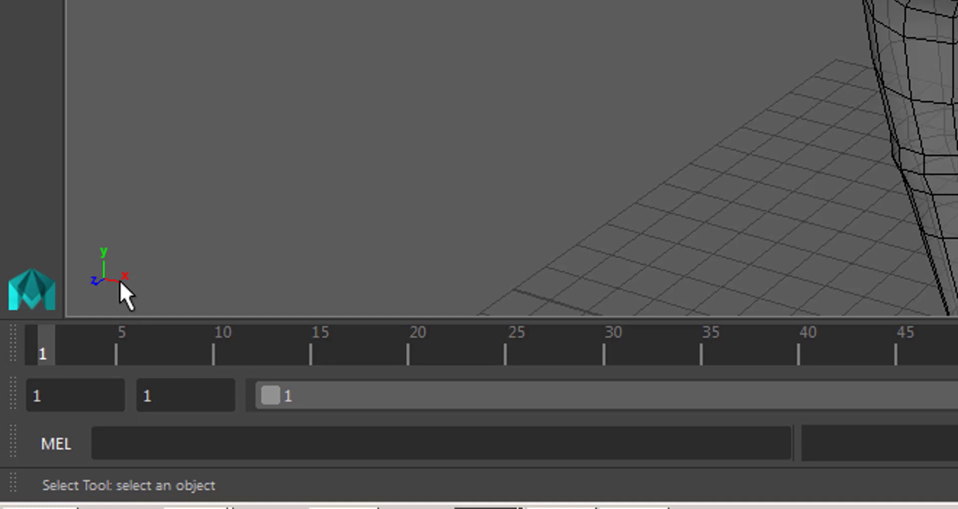
pyautogui.moveTo(72, 262)
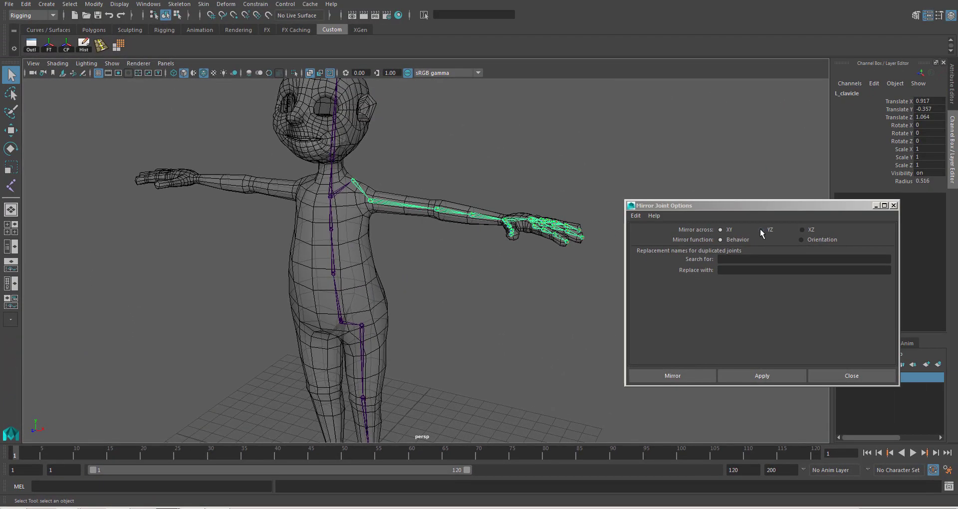
# Step: Mirror the left arm across YZ, renaming L_ to R_, creating the right arm chain
pyautogui.click(763, 230)
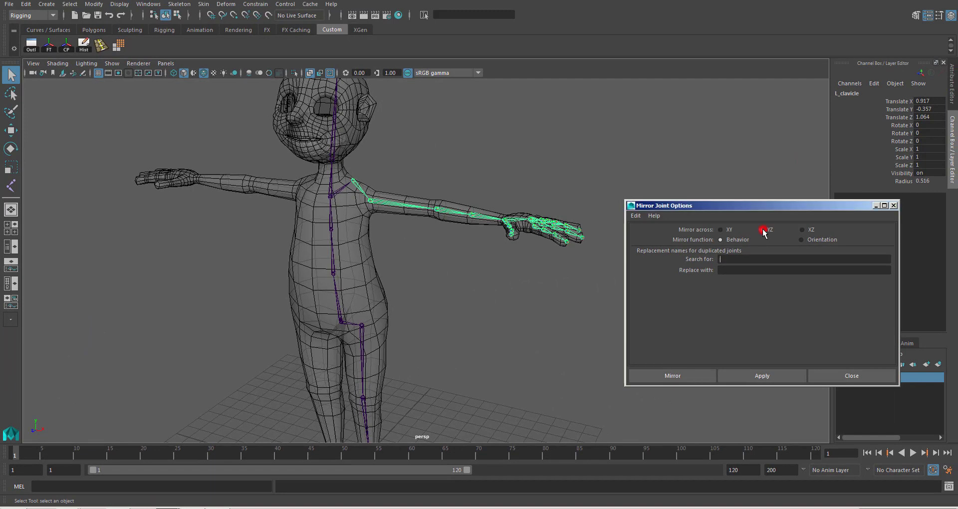
pyautogui.click(761, 229)
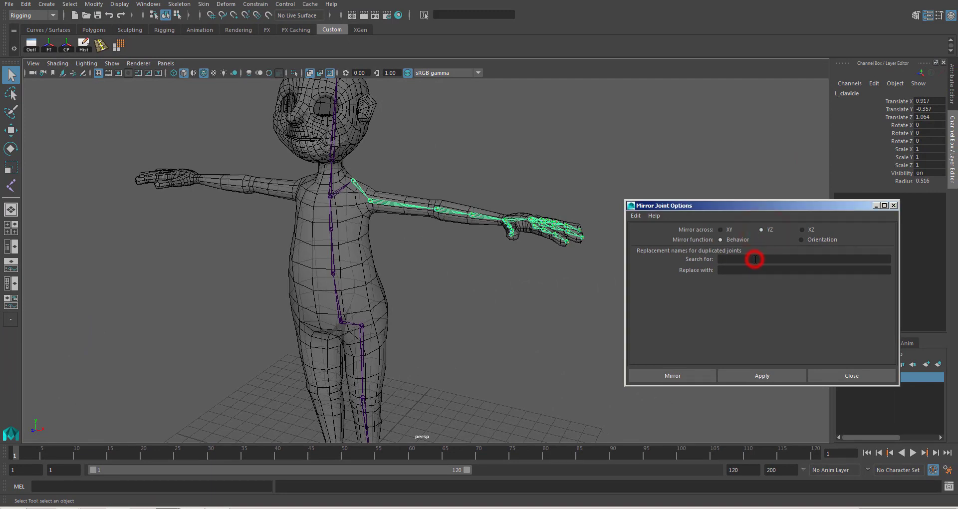
pyautogui.click(755, 258)
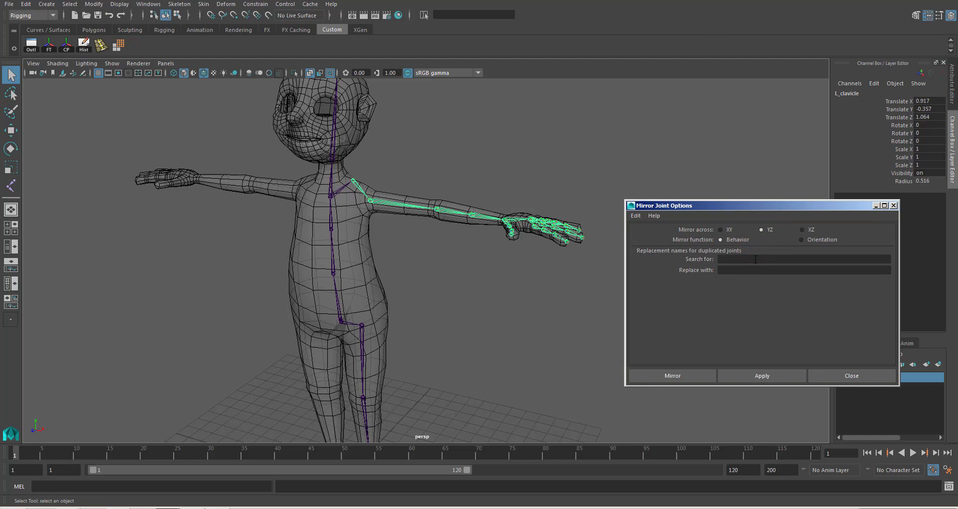
pyautogui.write('L_')
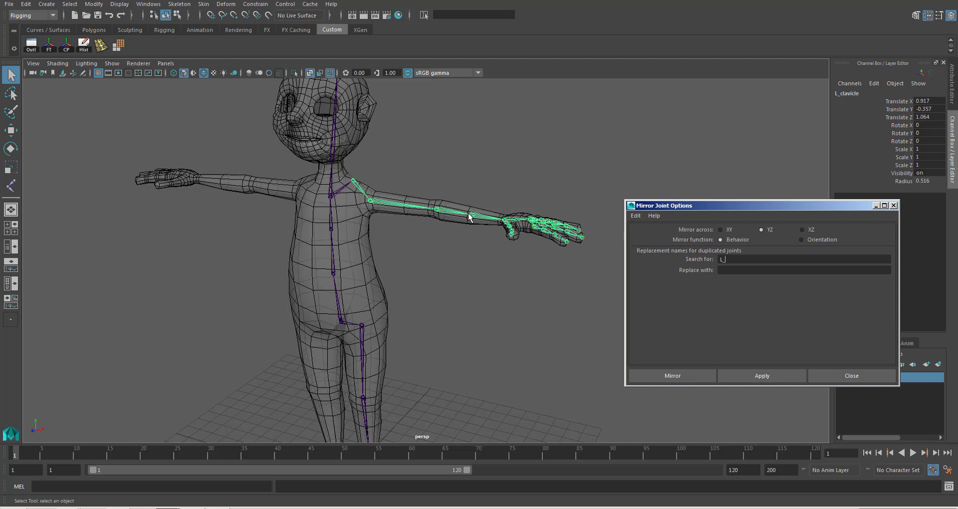
pyautogui.moveTo(547, 227)
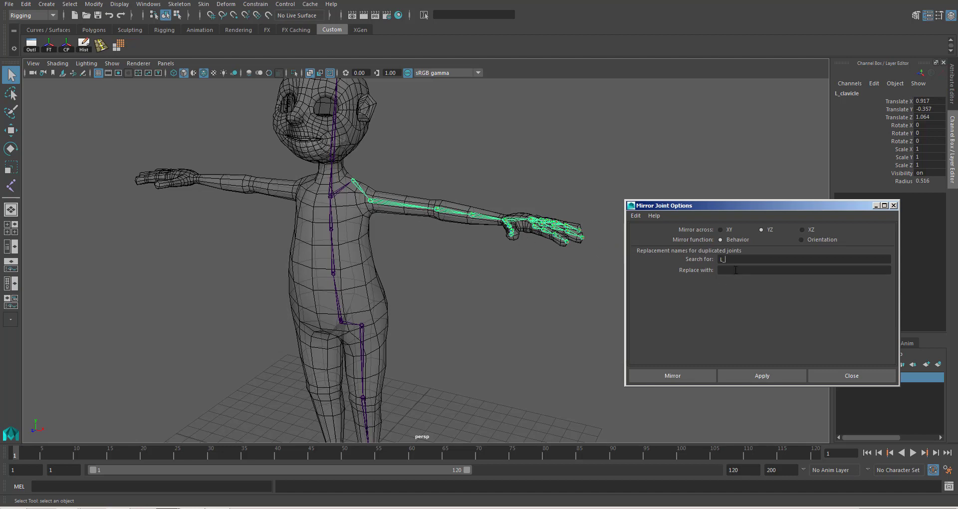
pyautogui.write('R_')
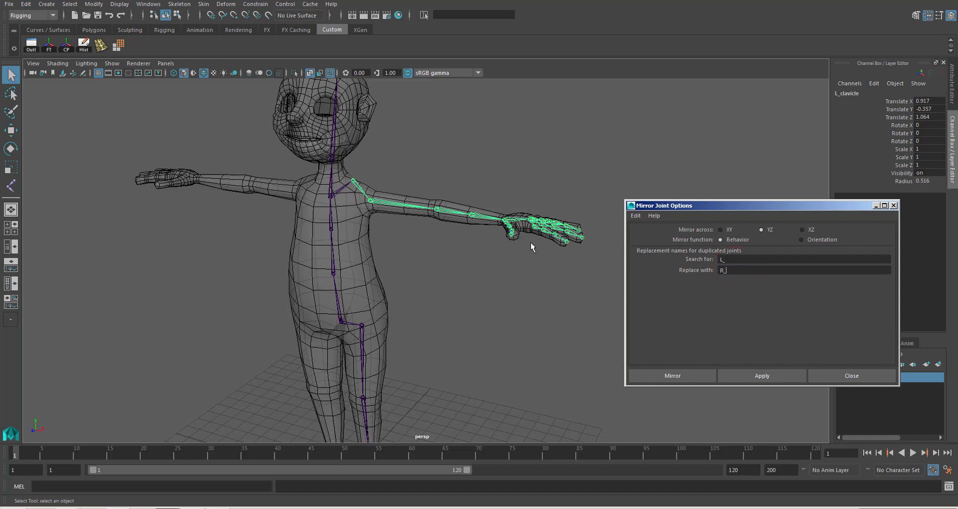
pyautogui.moveTo(529, 185)
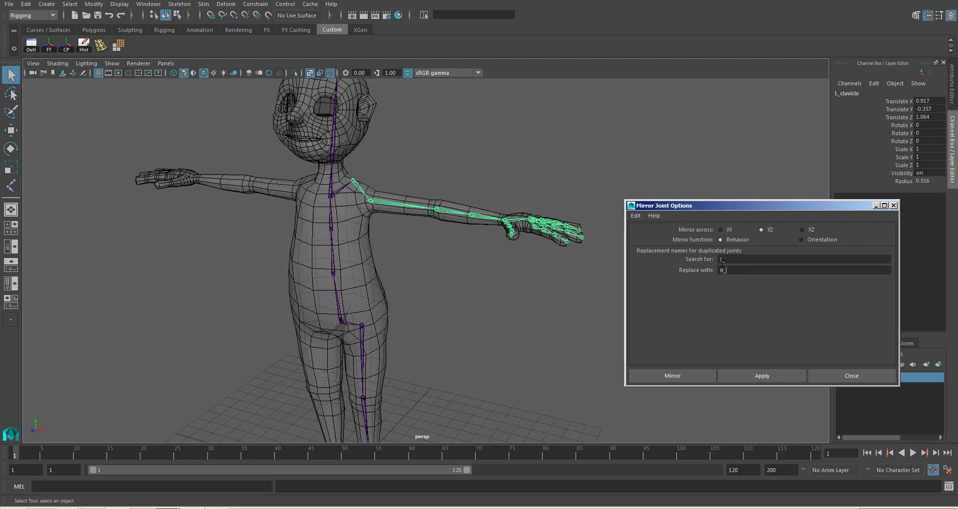
pyautogui.moveTo(739, 291)
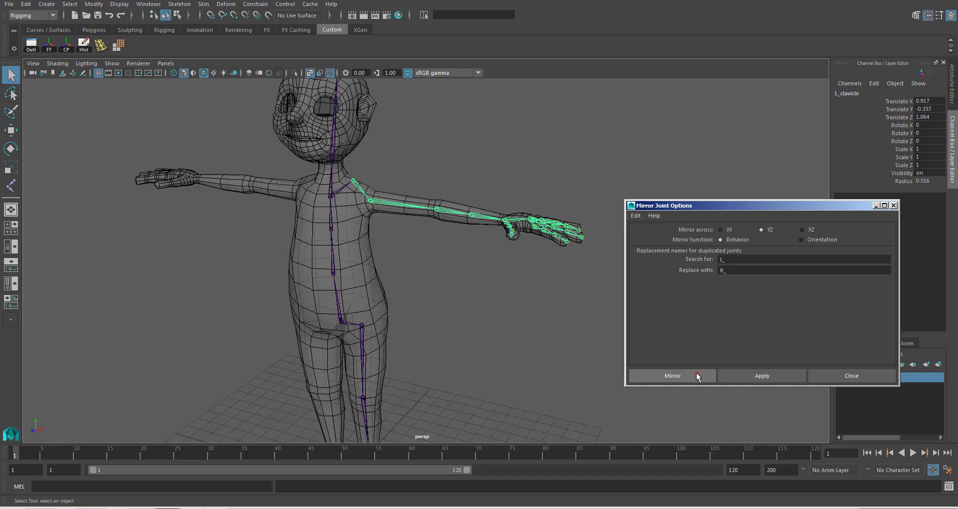
pyautogui.click(672, 375)
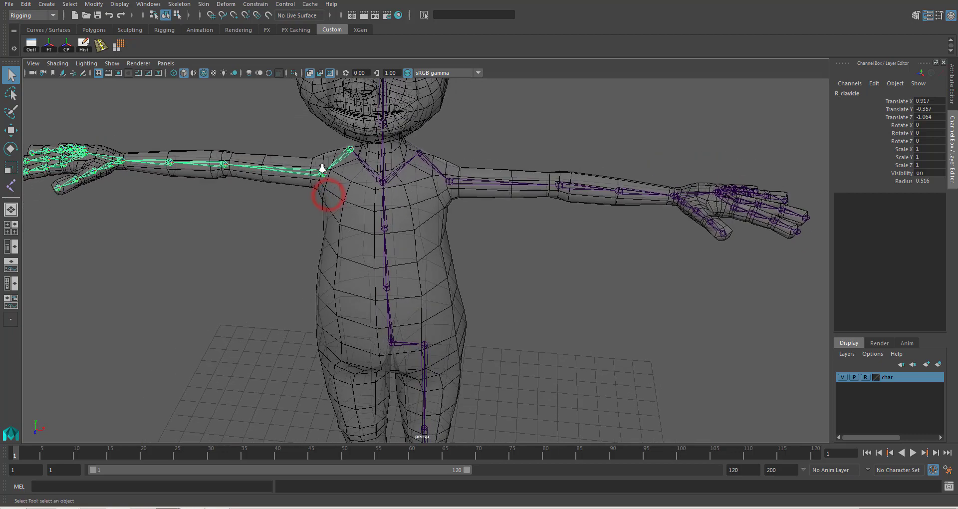
pyautogui.scroll(-3)
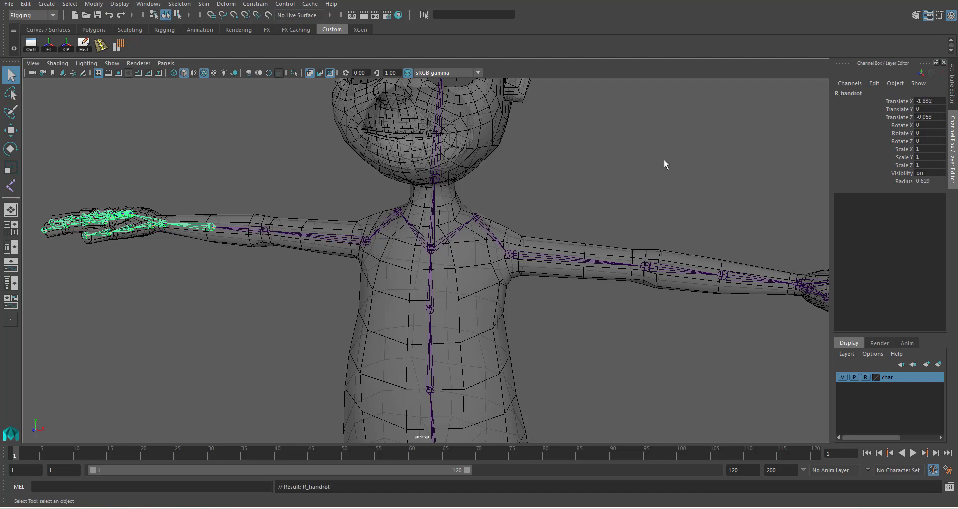
pyautogui.click(584, 302)
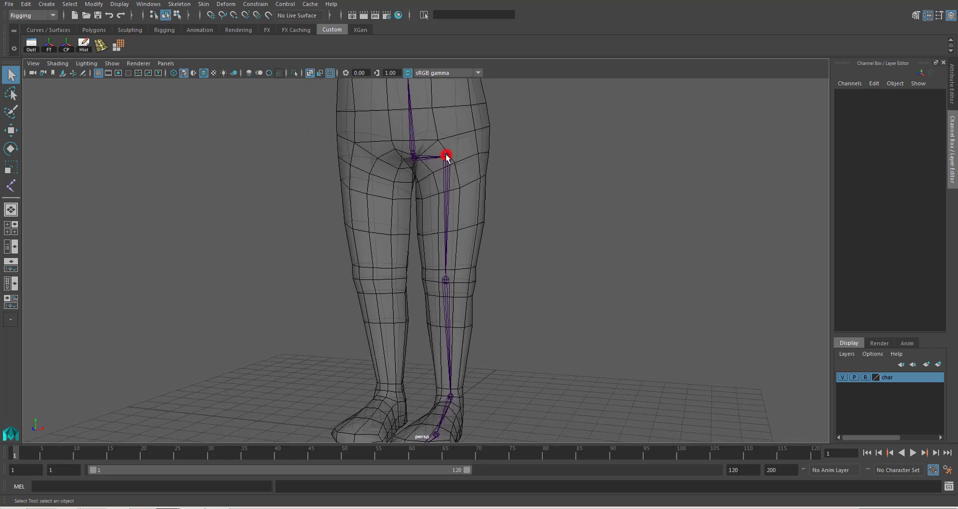
# Step: Mirror l_thigh and its leg chain to the right side with the same Mirror Joints settings
pyautogui.click(445, 153)
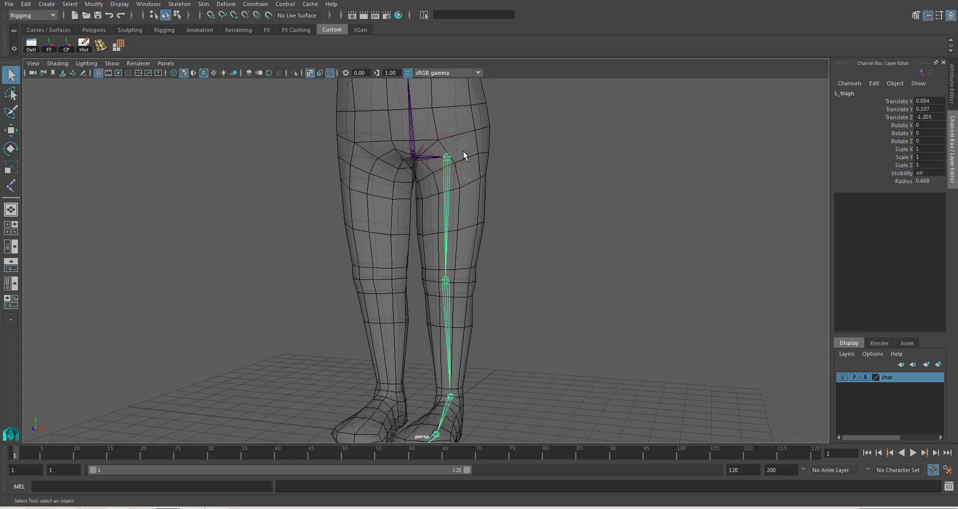
pyautogui.click(179, 4)
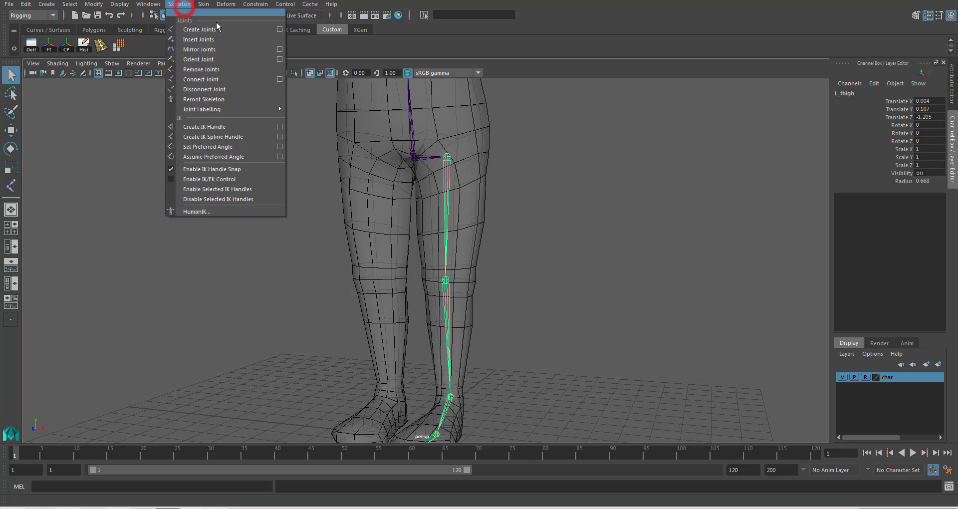
pyautogui.click(280, 50)
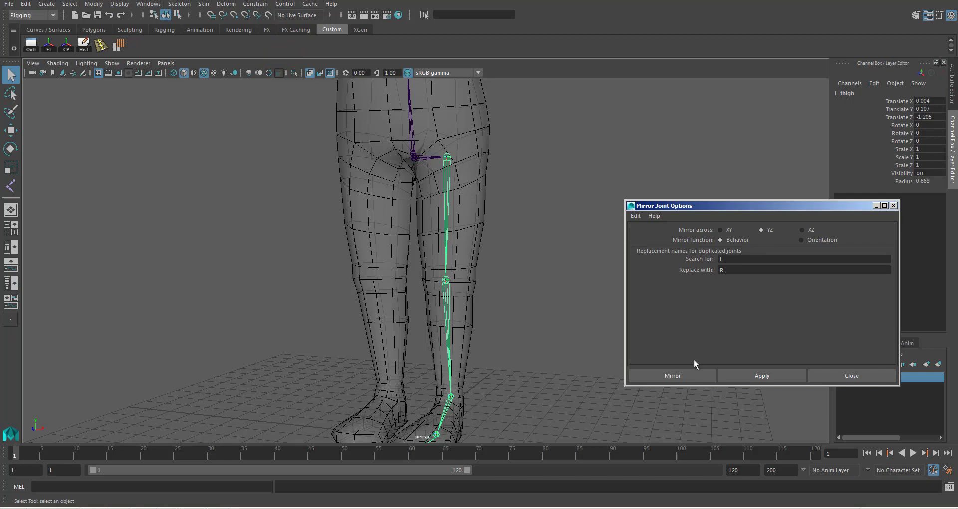
pyautogui.click(671, 375)
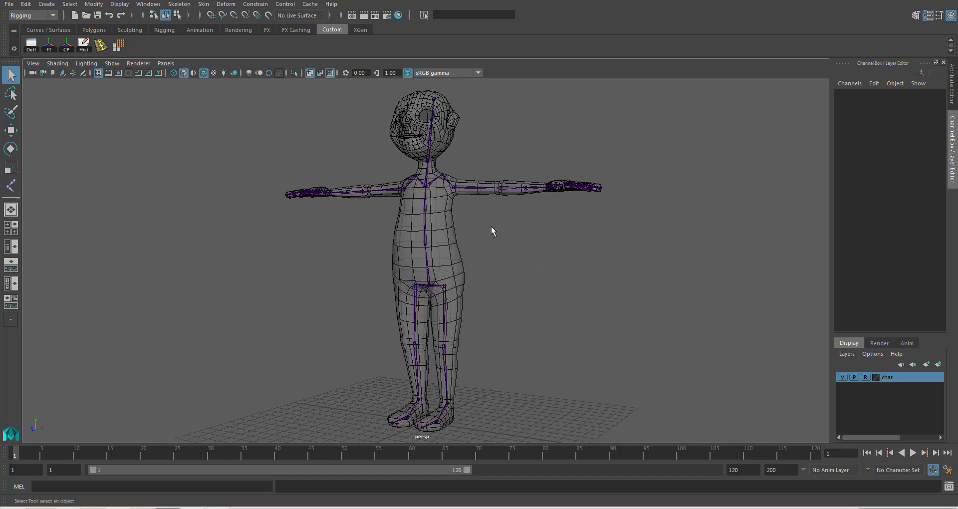
pyautogui.moveTo(489, 229)
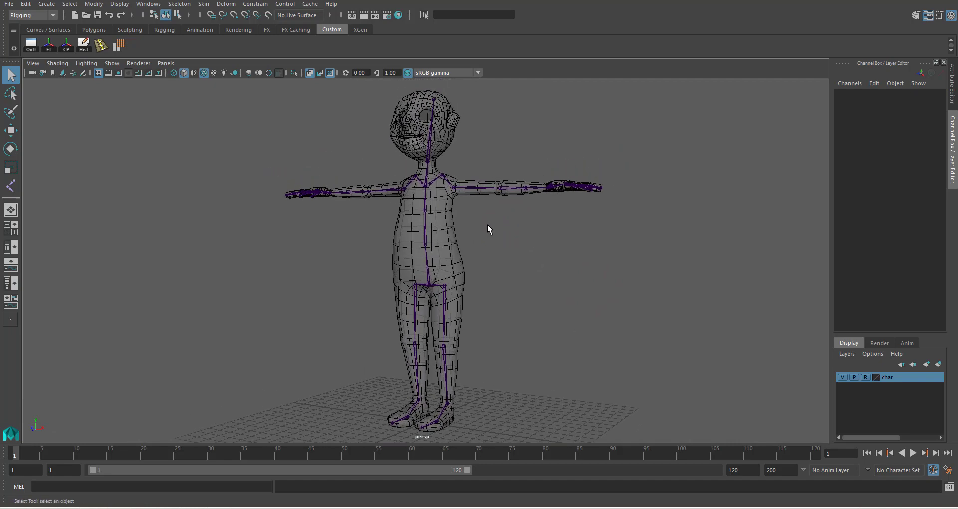
pyautogui.moveTo(490, 229); pyautogui.dragTo(565, 238)
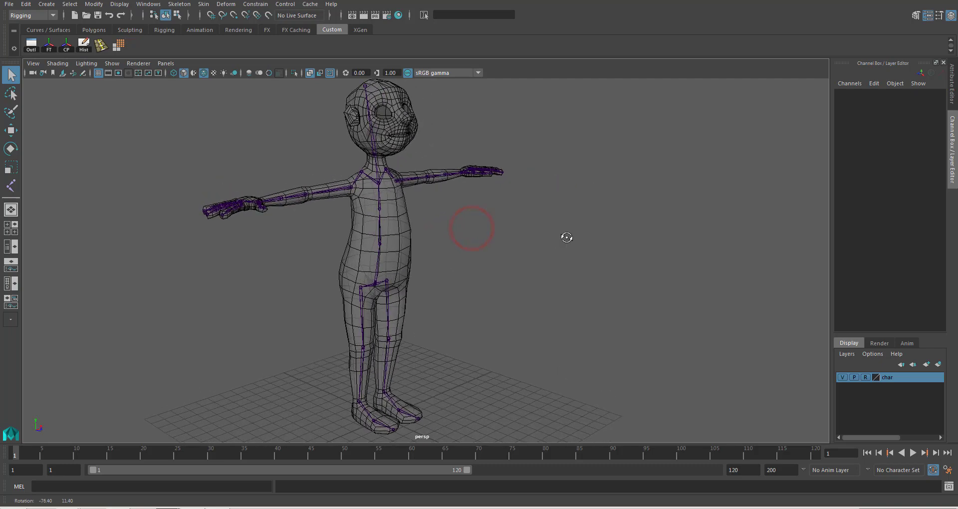